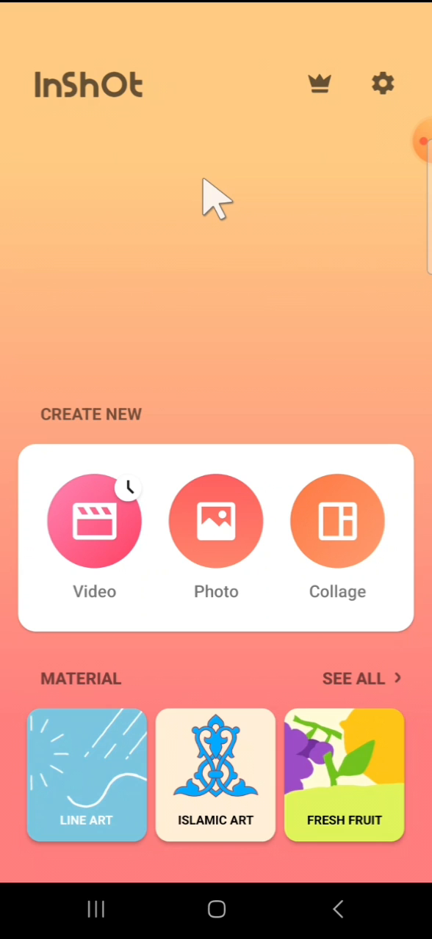
mouse_move(117, 447)
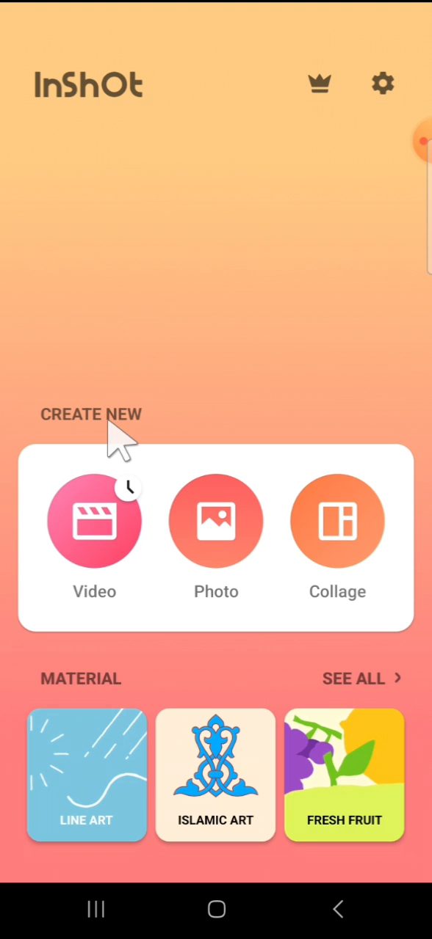
Step: Start a new video project from the home screen
click(94, 521)
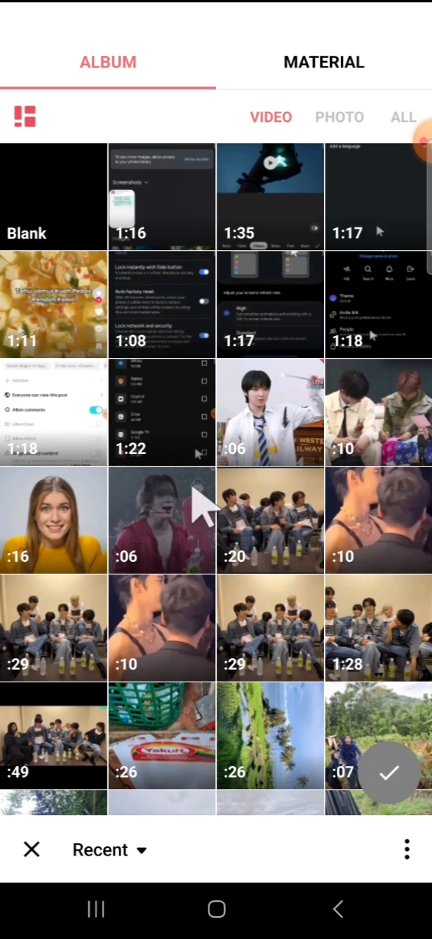
mouse_move(66, 213)
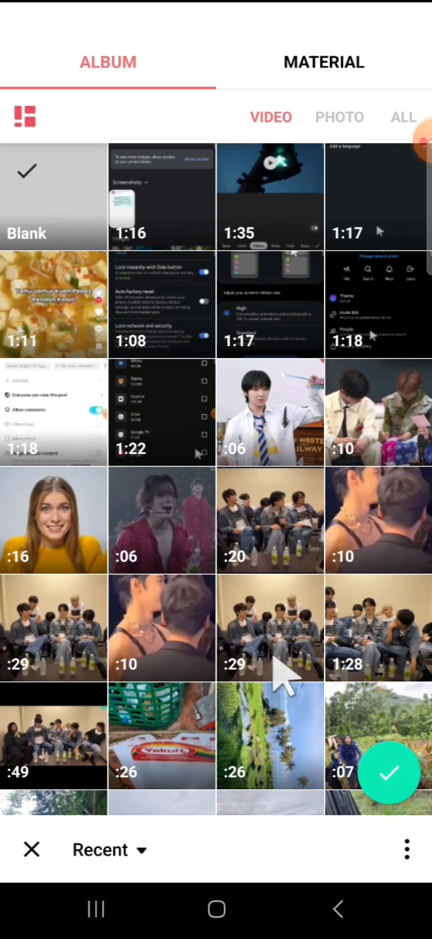
Step: Confirm the Blank clip and browse My Music for 'We never go out of style'
click(388, 772)
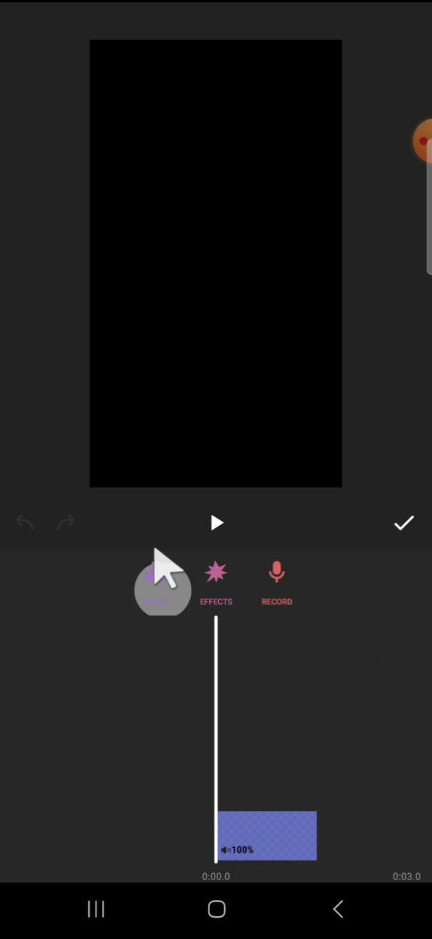
click(161, 580)
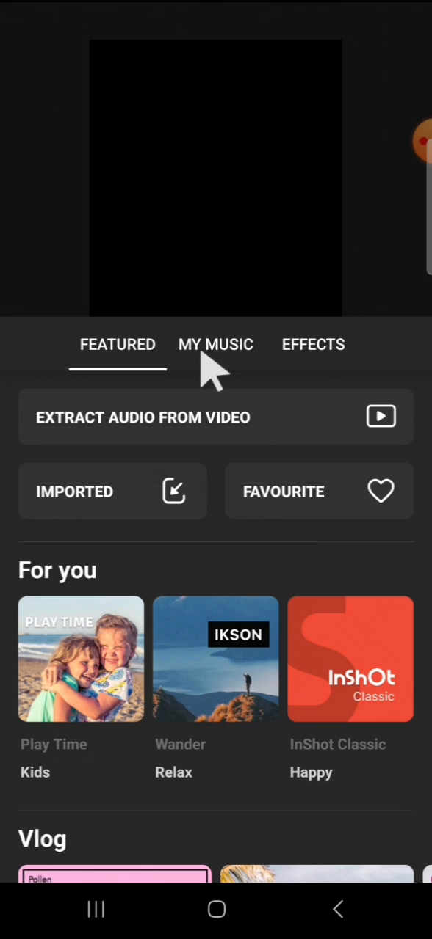
mouse_move(316, 477)
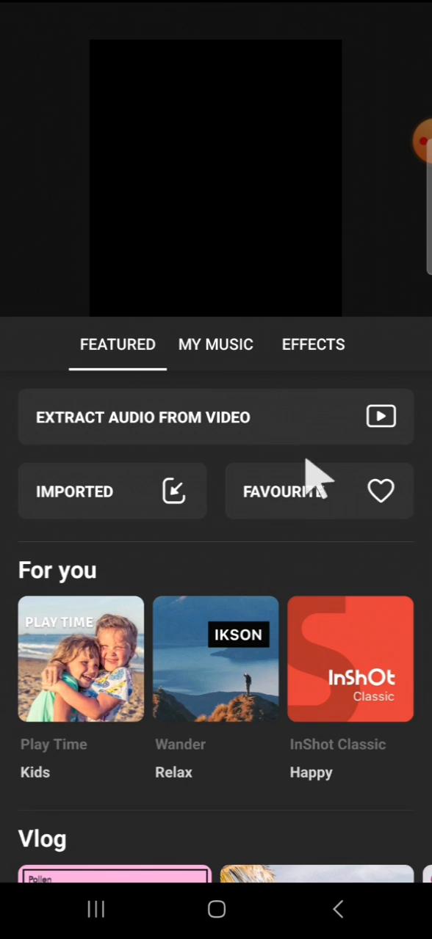
click(214, 343)
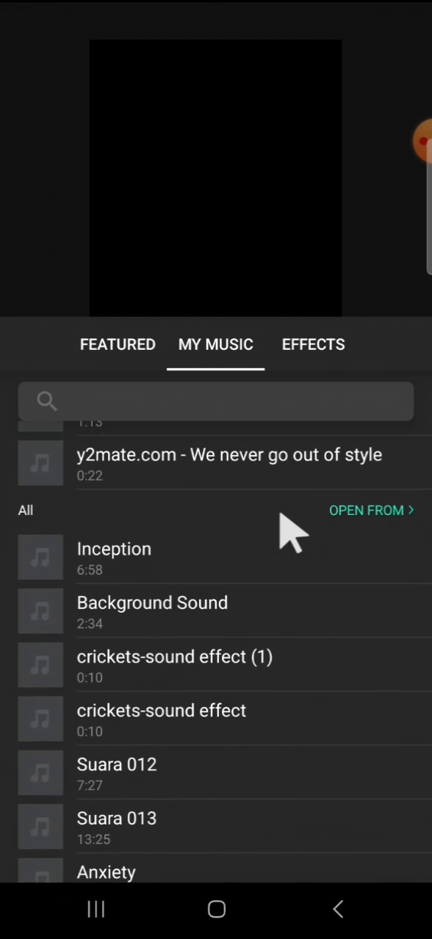
scroll(up, 3)
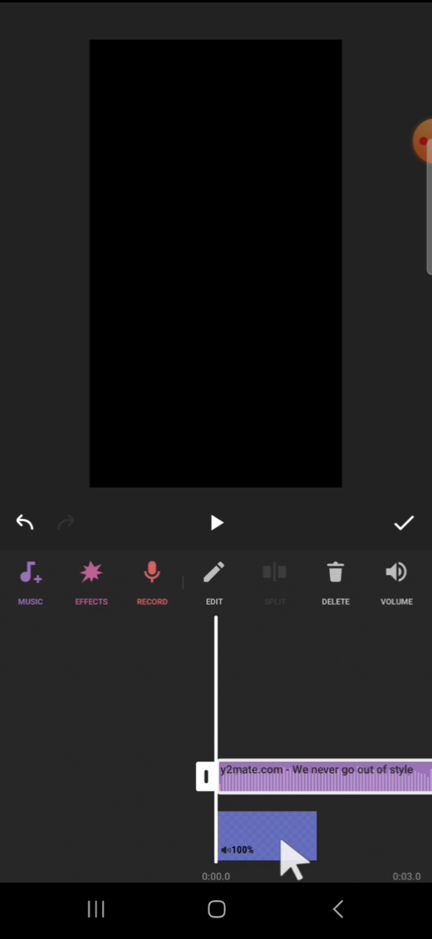
mouse_move(286, 822)
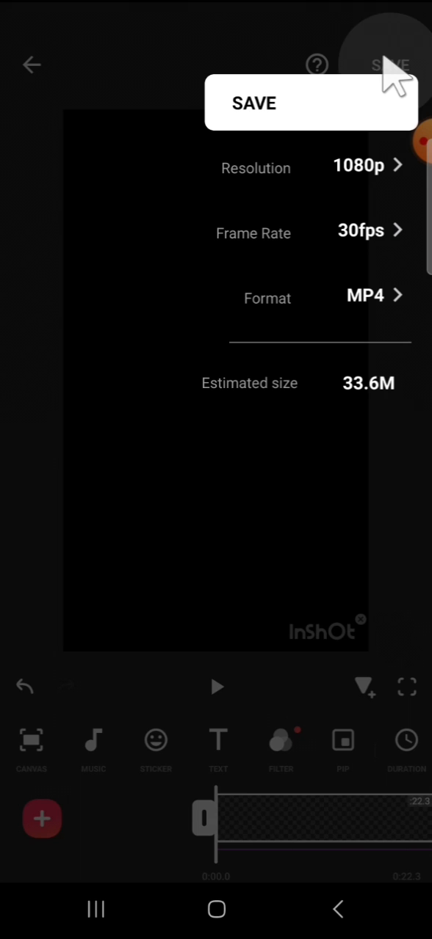
Step: Export the blank video at 1080p and return to the home screen
click(358, 164)
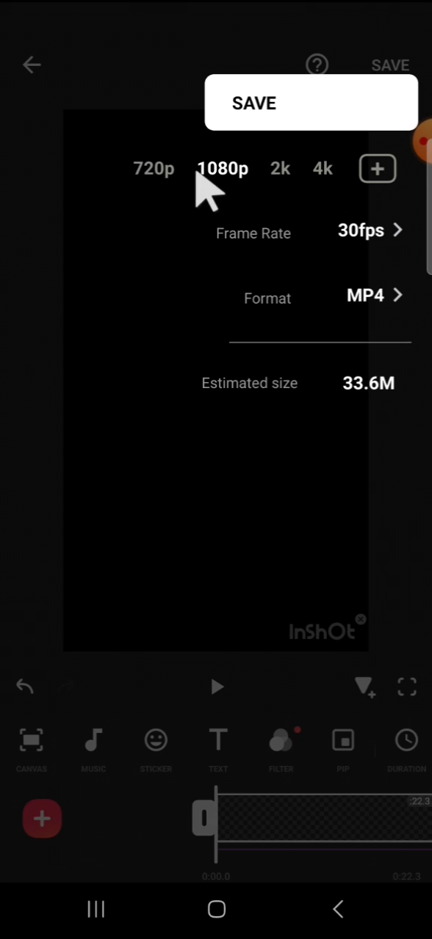
click(153, 169)
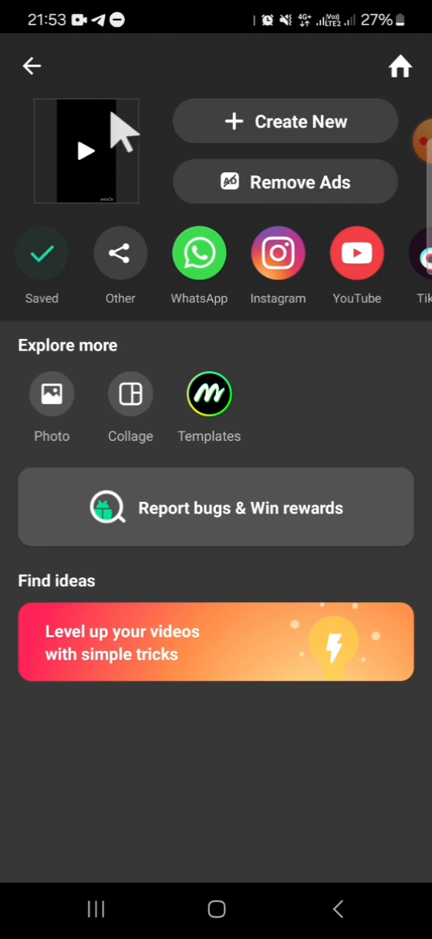
click(32, 66)
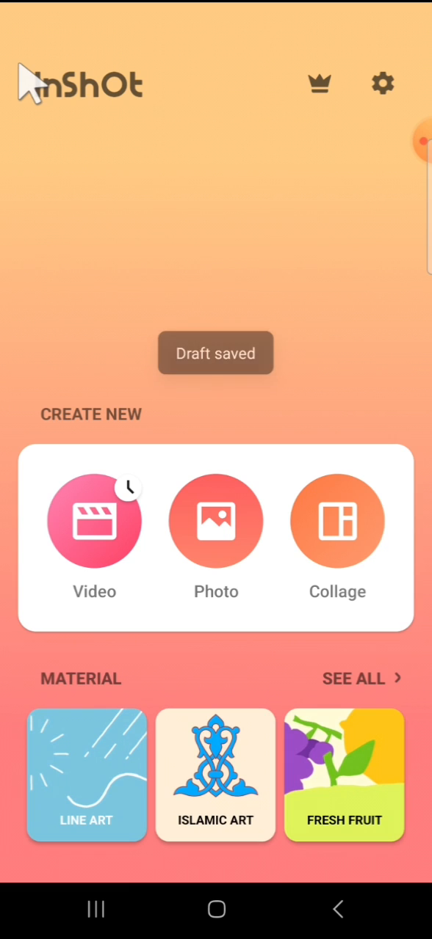
Step: Start a brand-new project with the 22-second exported blank clip
click(94, 521)
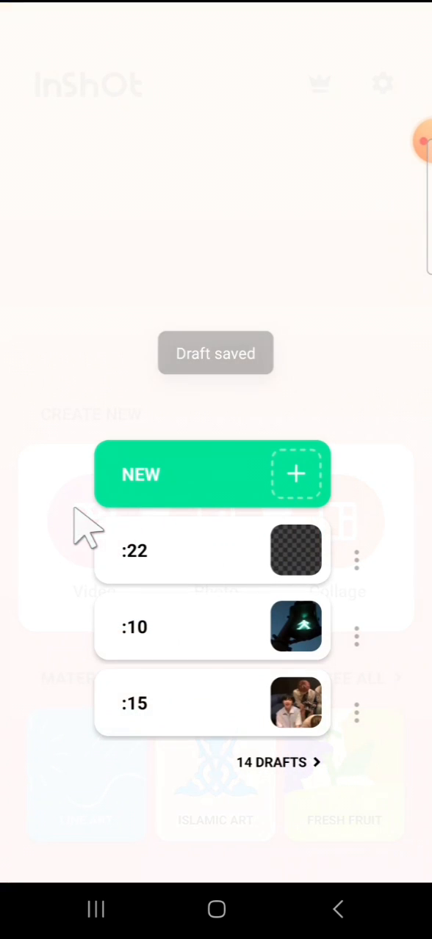
click(212, 474)
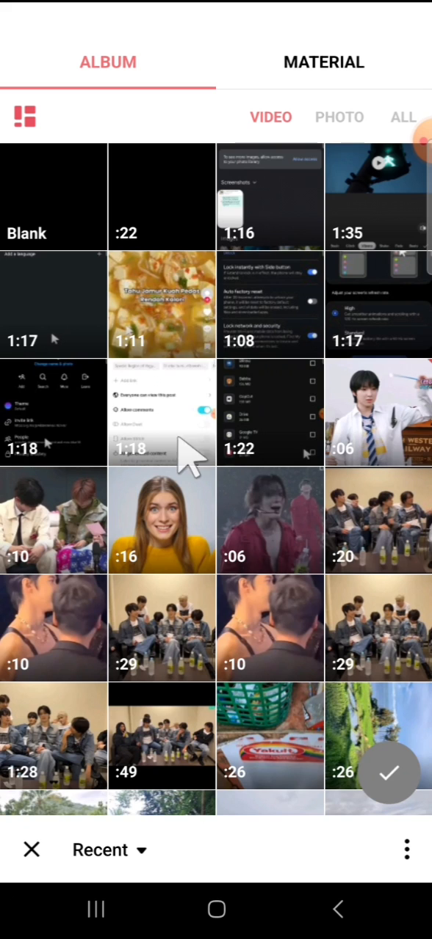
mouse_move(177, 293)
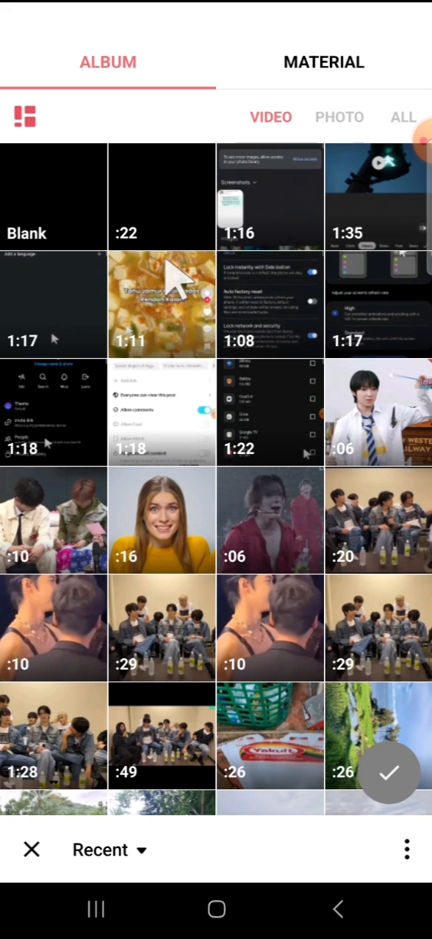
mouse_move(158, 213)
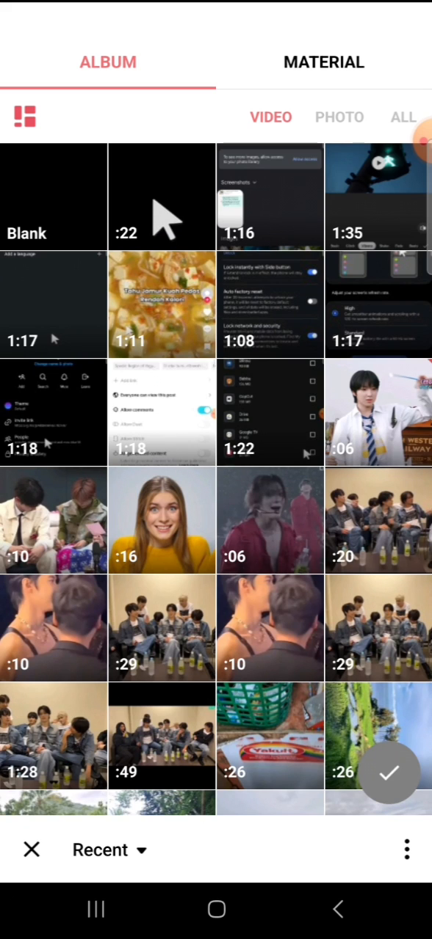
click(162, 196)
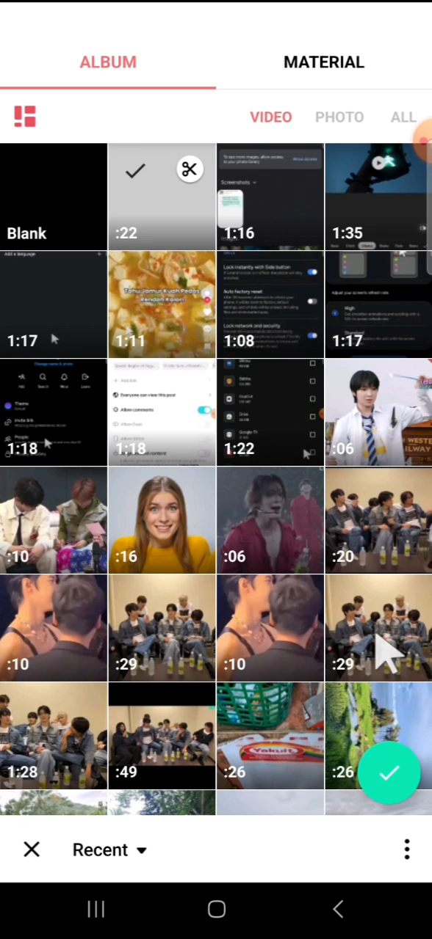
click(388, 772)
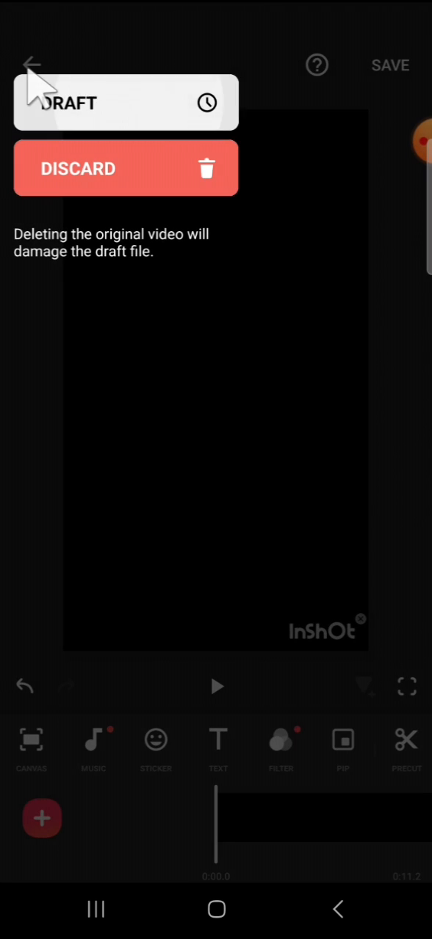
Step: Keep the project as a draft and start a new one with the 16-second woman clip
click(127, 102)
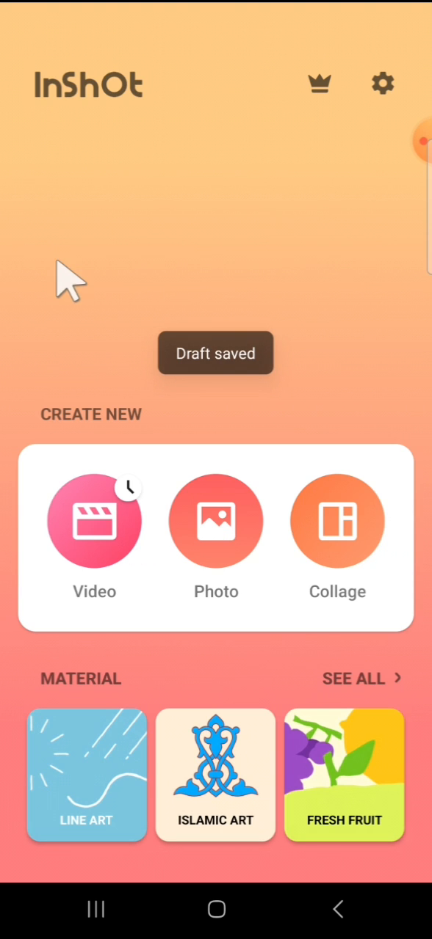
click(94, 521)
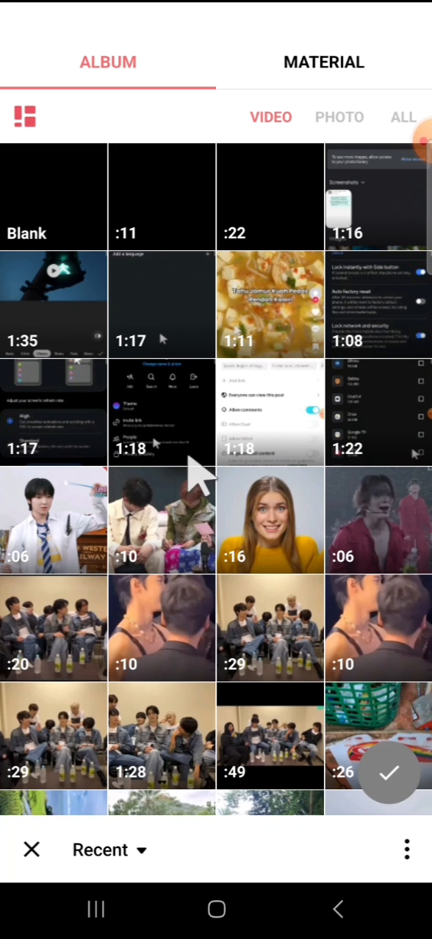
mouse_move(281, 546)
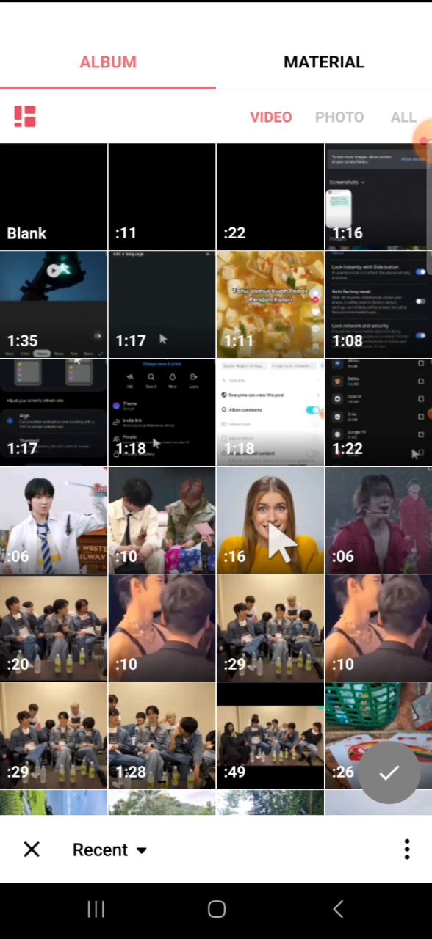
click(270, 521)
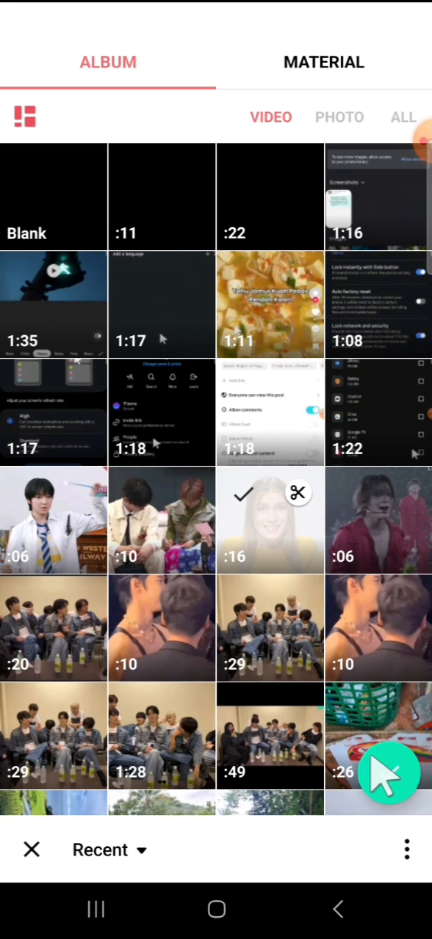
click(270, 520)
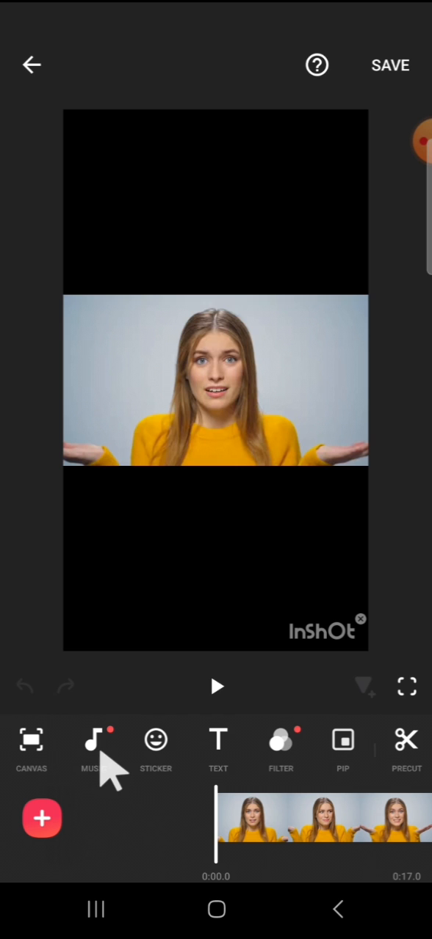
mouse_move(100, 741)
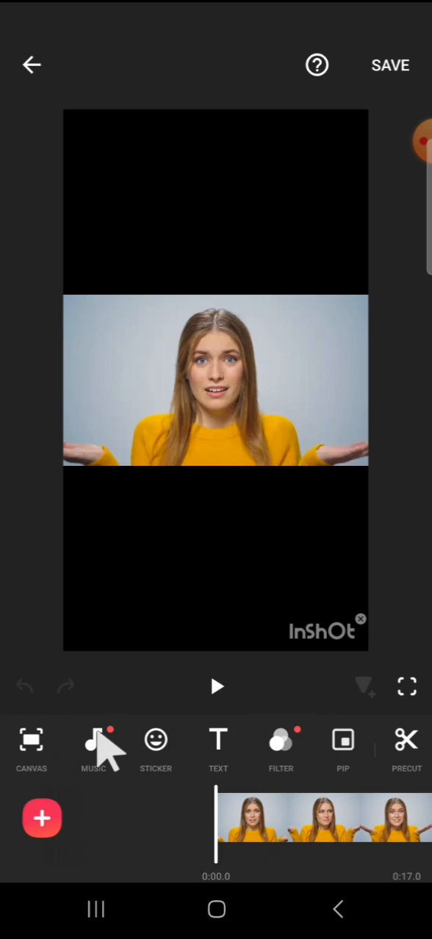
Step: Extract audio from the exported clip as track Extract 01 and confirm it
click(94, 740)
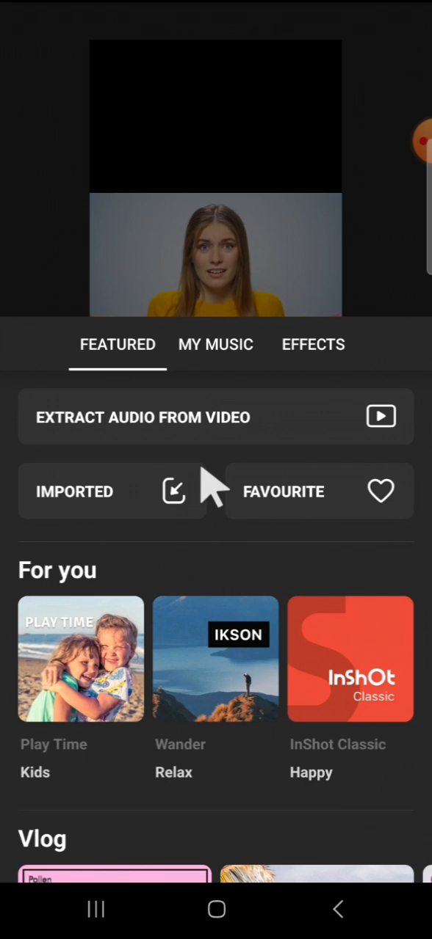
mouse_move(197, 408)
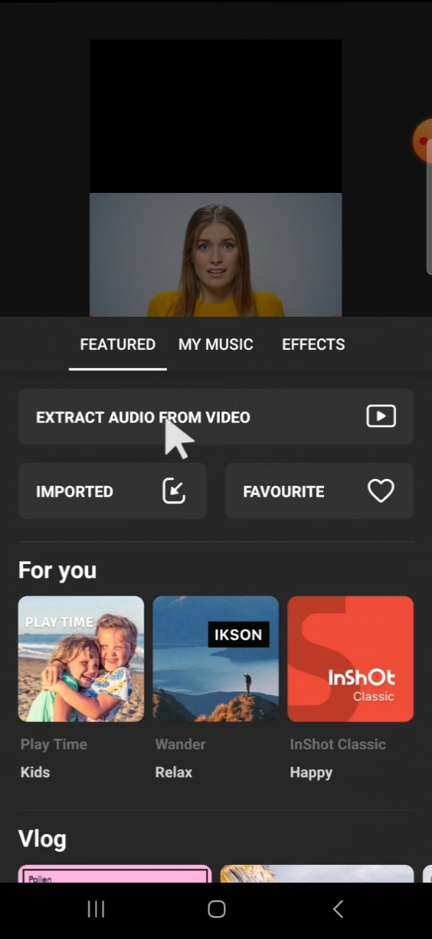
mouse_move(155, 429)
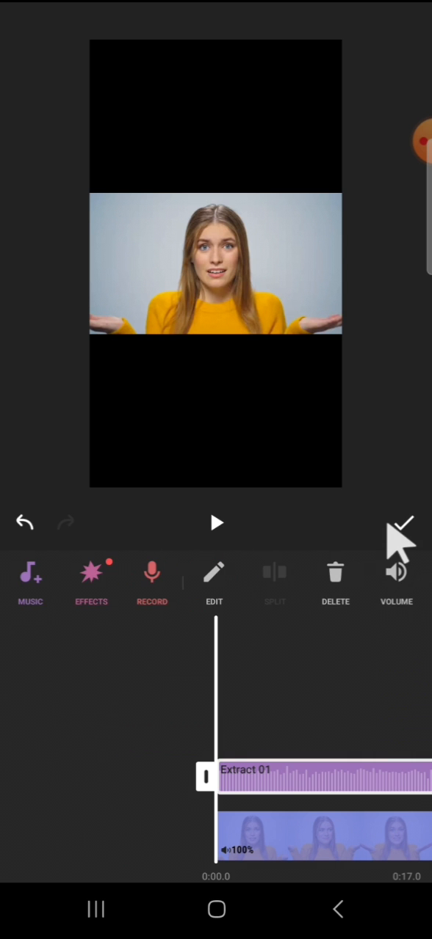
click(401, 522)
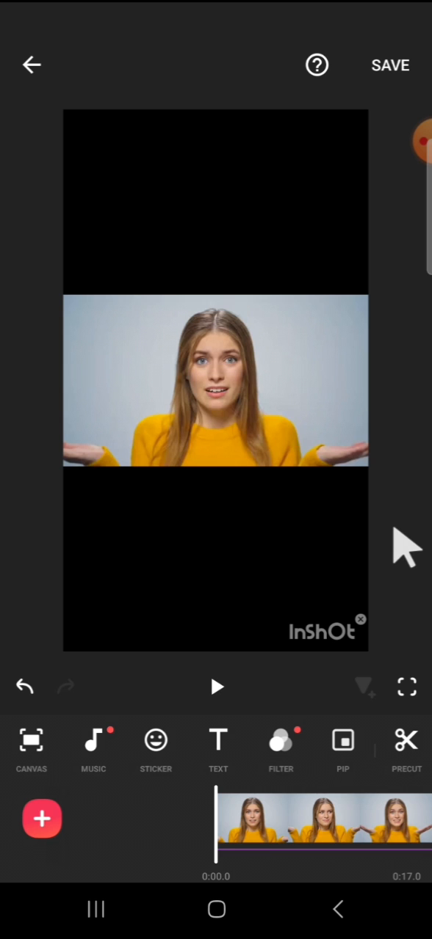